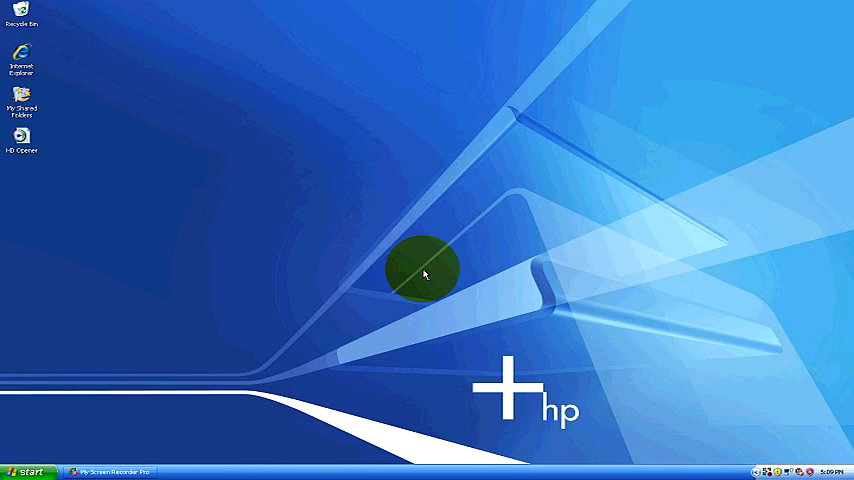
mouse_move(420, 272)
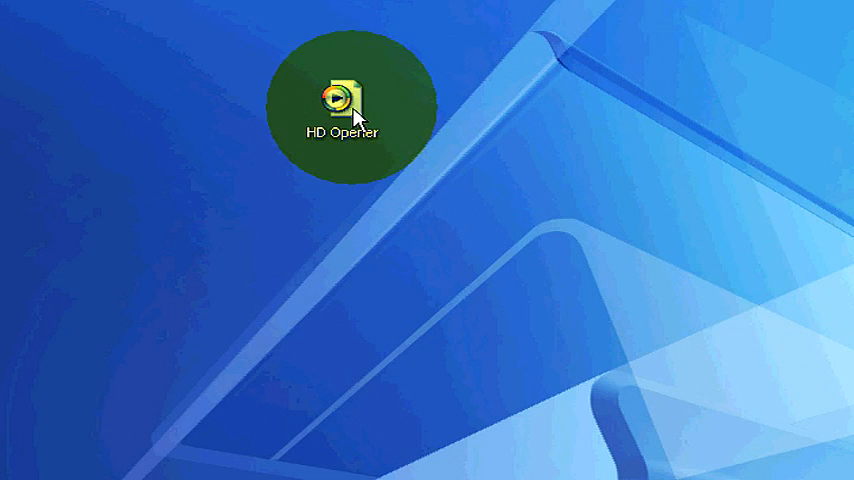
Rename the HD Opener desktop shortcut to 'Renamed File #2'.
right_click(340, 100)
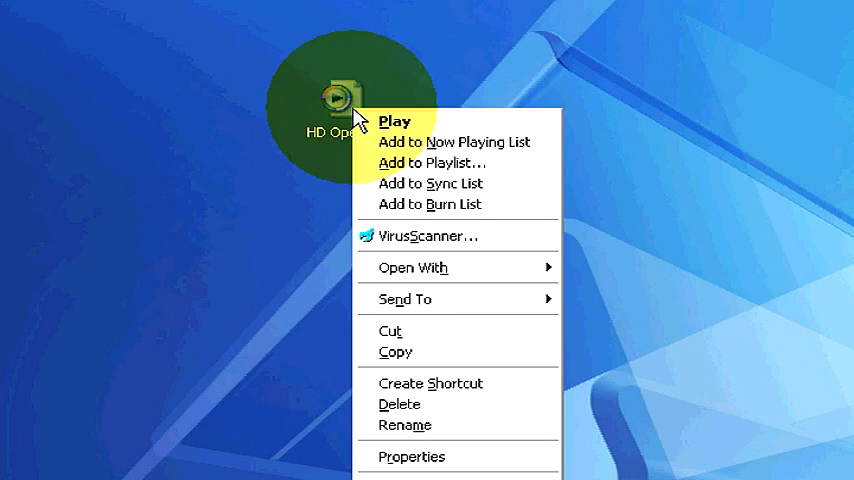
mouse_move(430, 162)
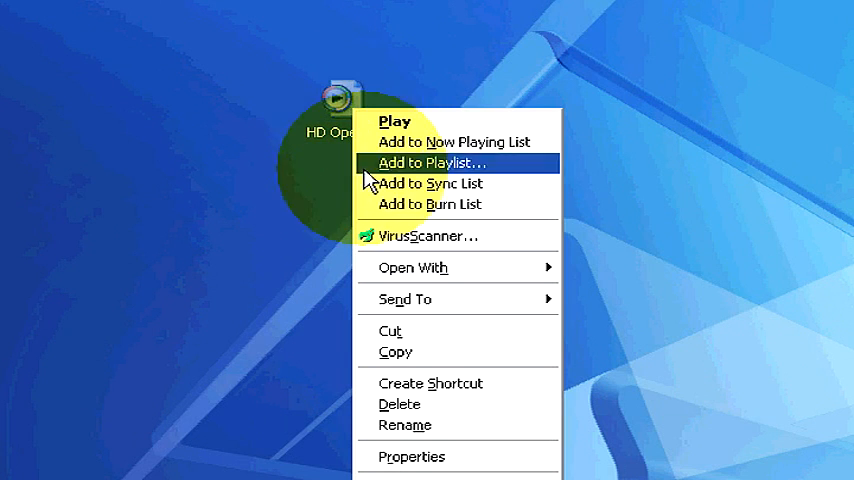
mouse_move(404, 424)
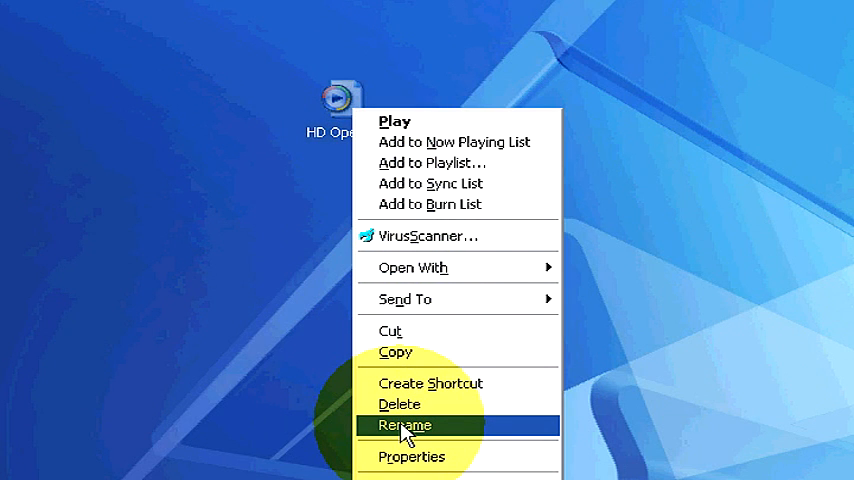
left_click(404, 424)
type("HD")
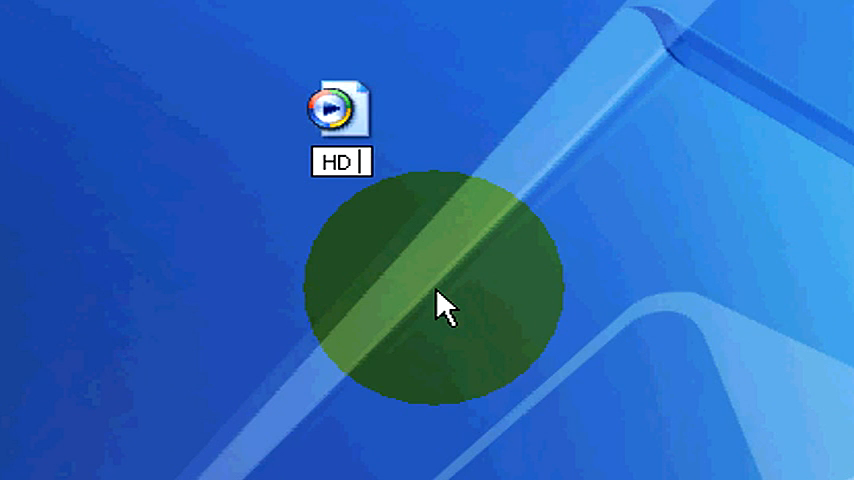
type("jflkajdlkjlkajf")
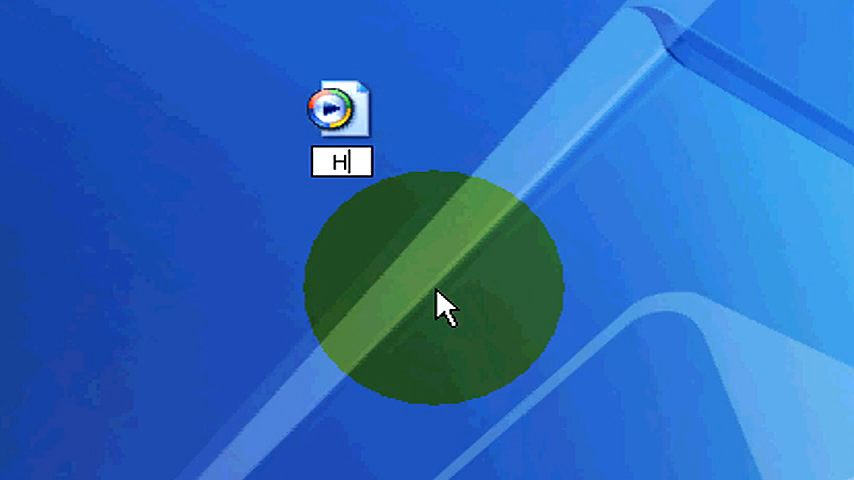
type("Rena")
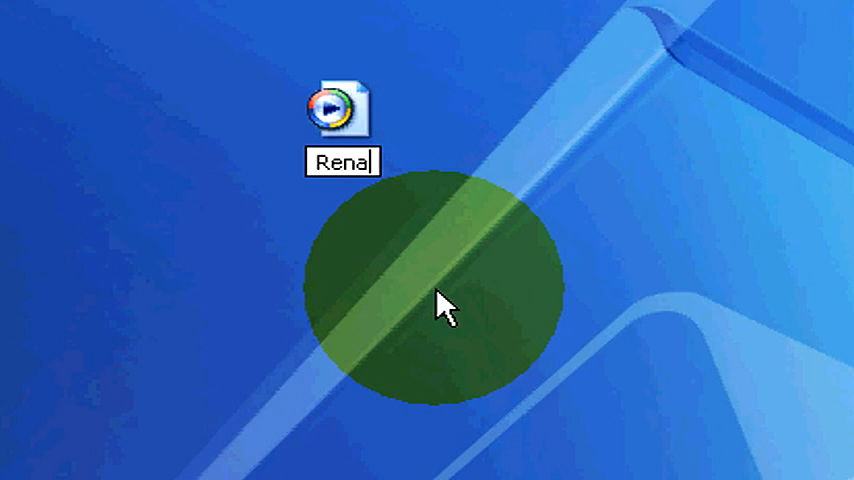
key("Return")
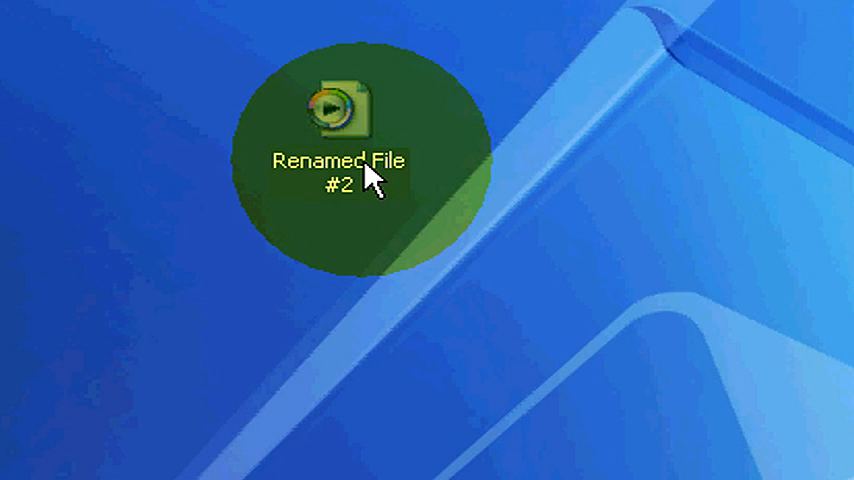
mouse_move(564, 200)
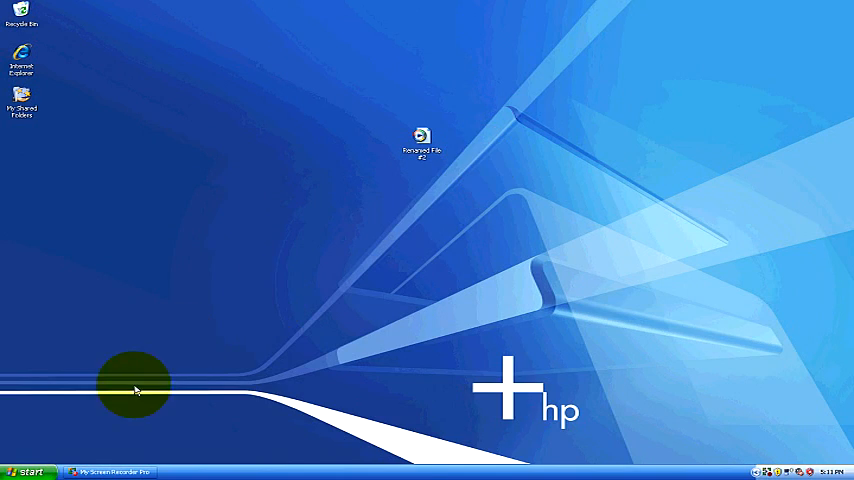
Reach the My Documents folder from the Start menu.
left_click(30, 472)
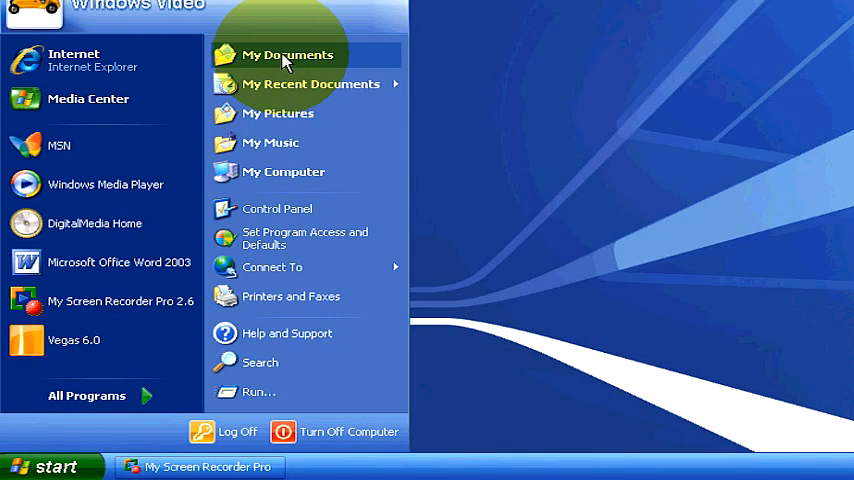
left_click(288, 54)
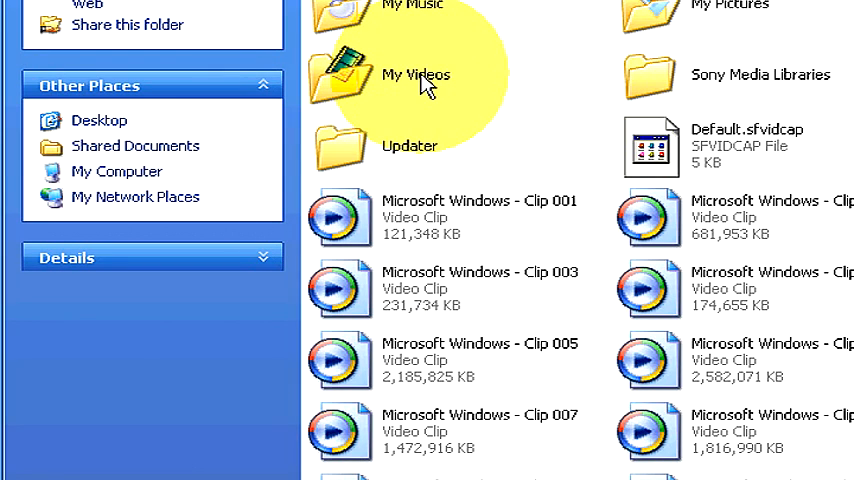
Rename the My Videos folder to 'Mike's Videos' and confirm.
right_click(420, 74)
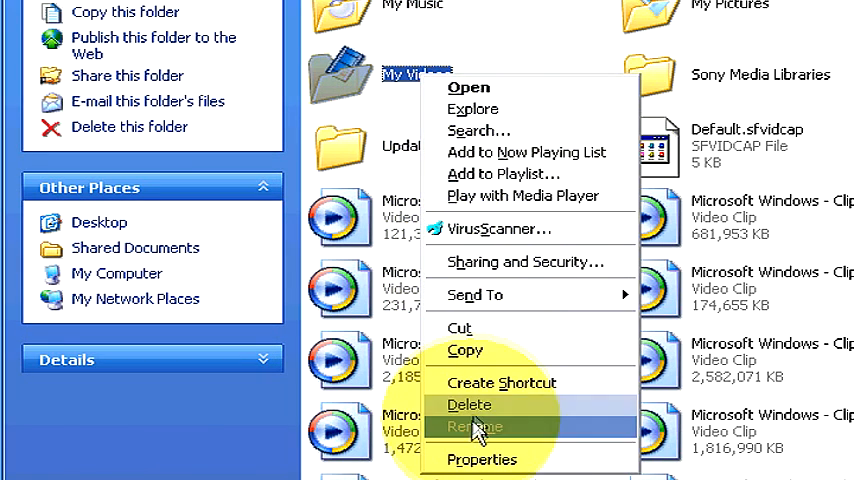
left_click(472, 428)
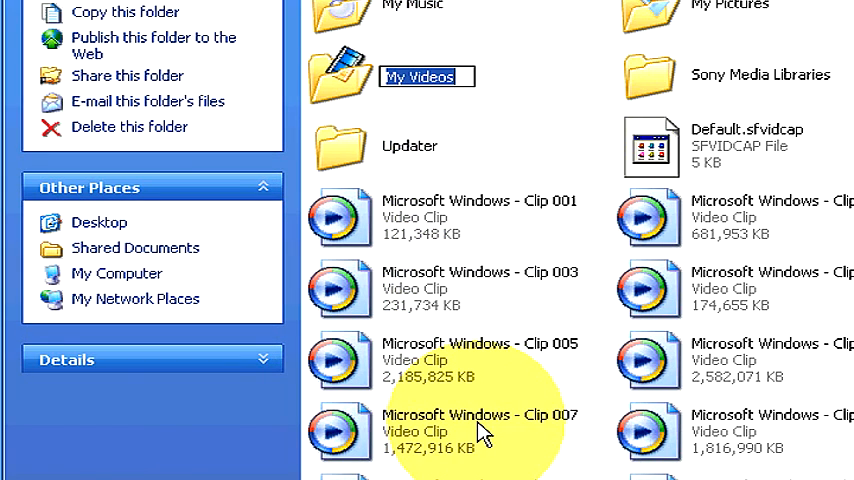
type("Mike's Vi")
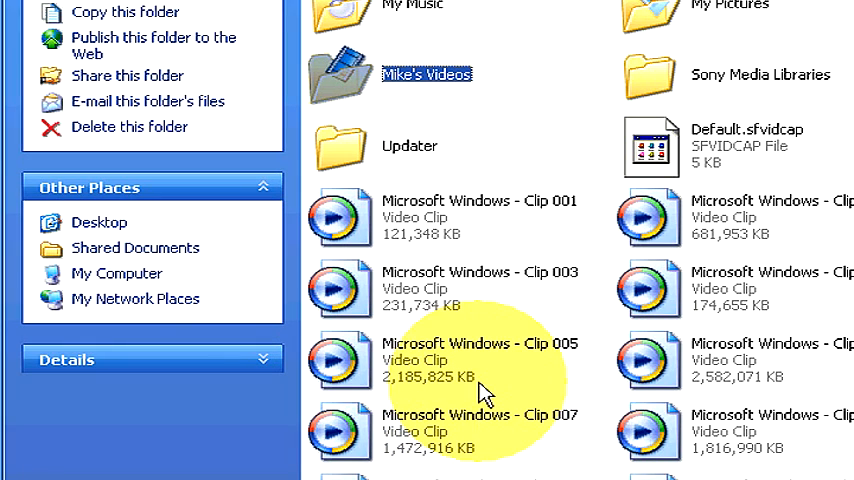
left_click(460, 216)
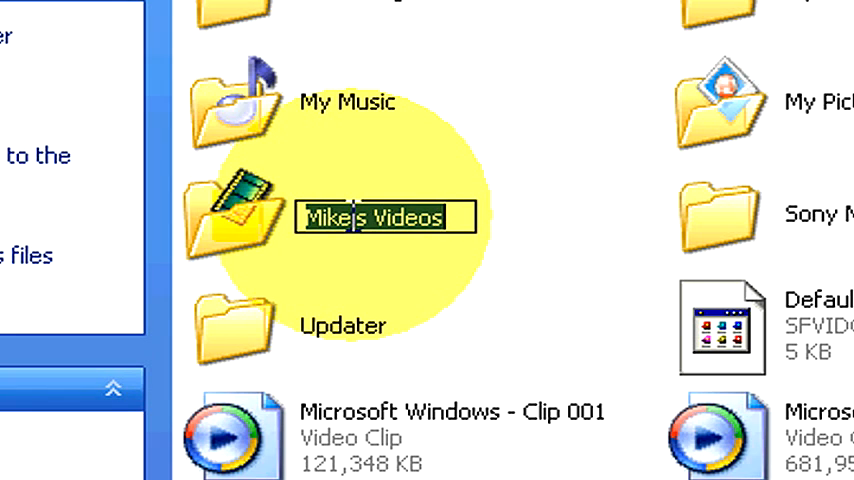
Rename the folder back to 'My Videos'.
type("My Videos")
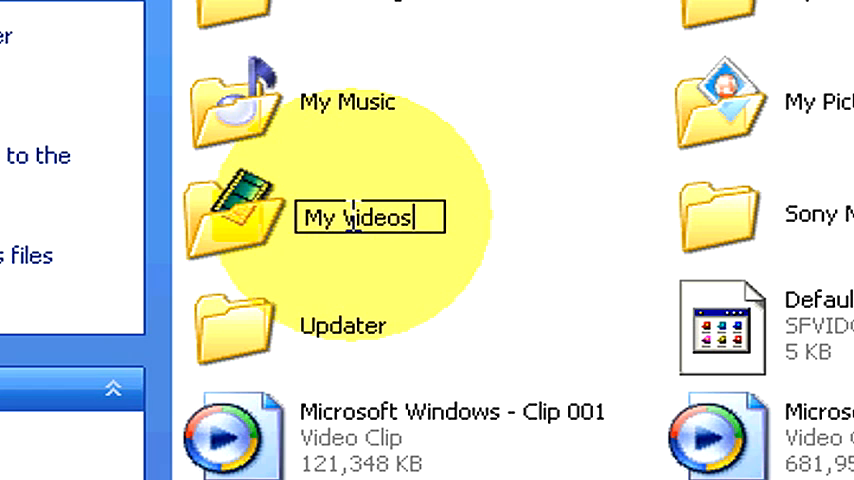